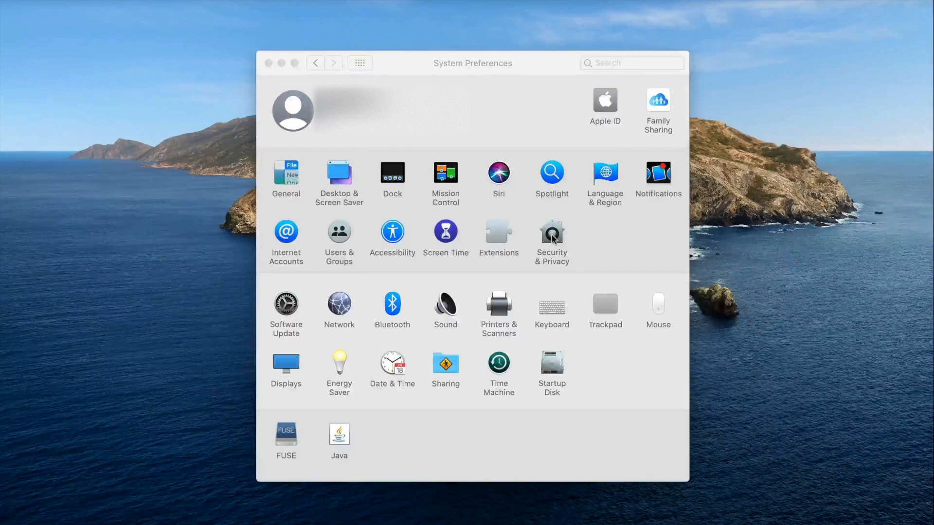
Open Security & Privacy and show the Photos access list with iMovie and ScreenFlow allowed.
click(551, 234)
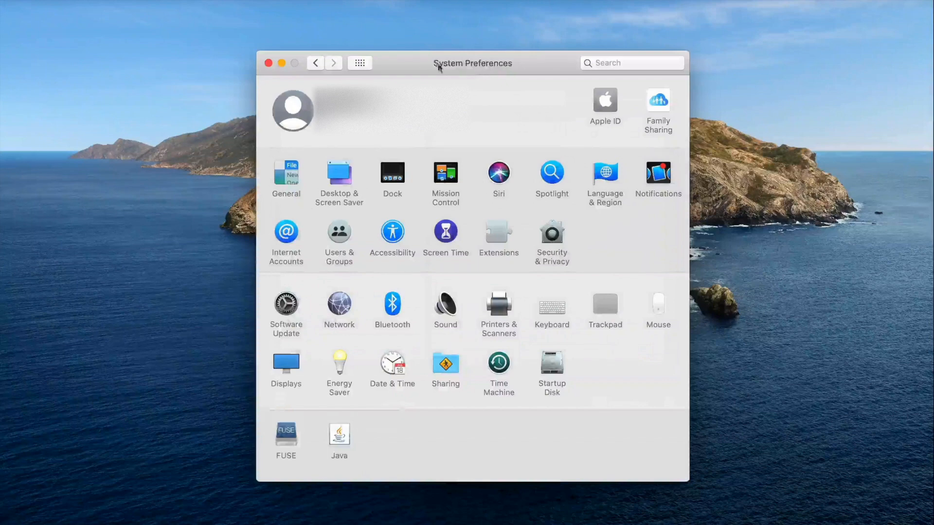
click(551, 232)
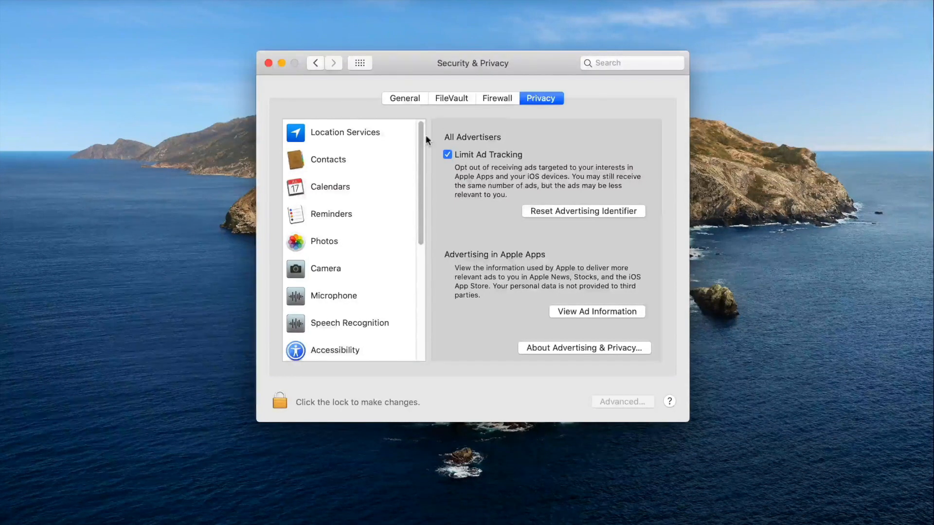
click(323, 240)
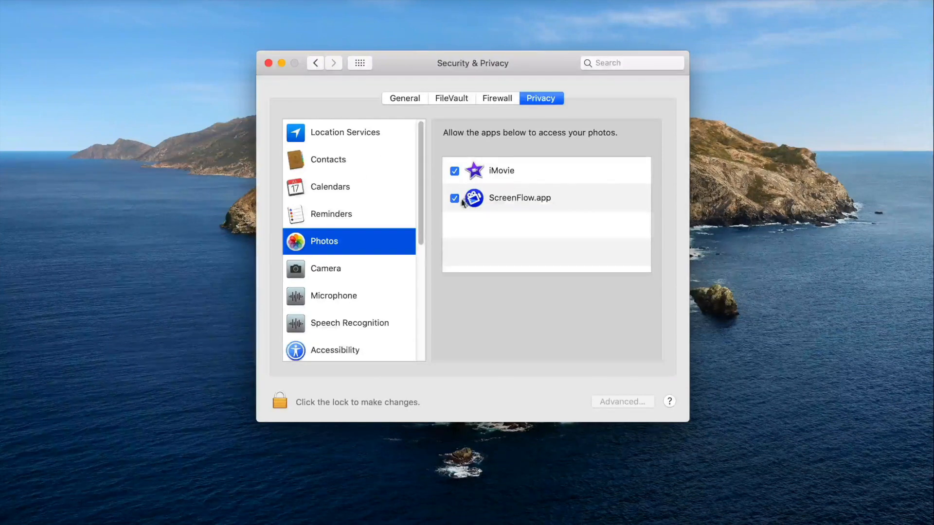
Review the Camera and Microphone lists, confirming ScreenFlow, Zoom, Skype and Teams are allowed.
click(326, 268)
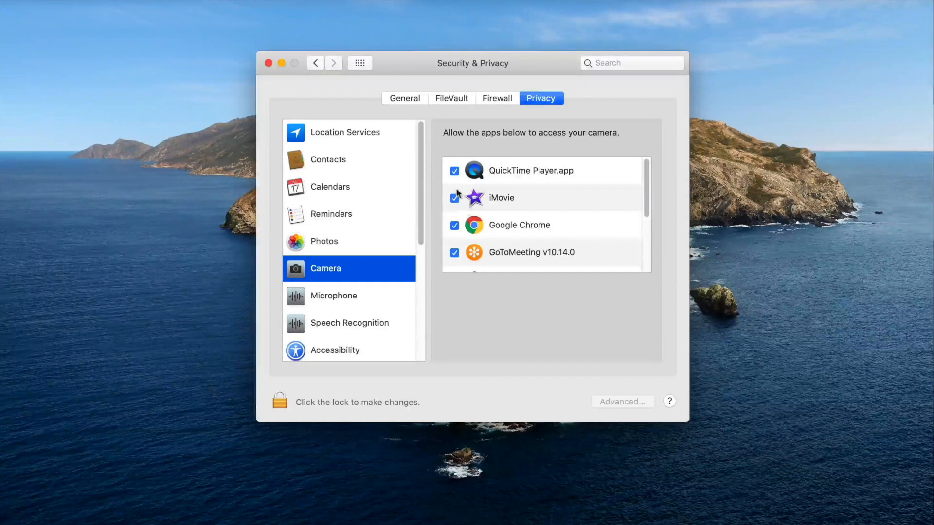
scroll(down, 3)
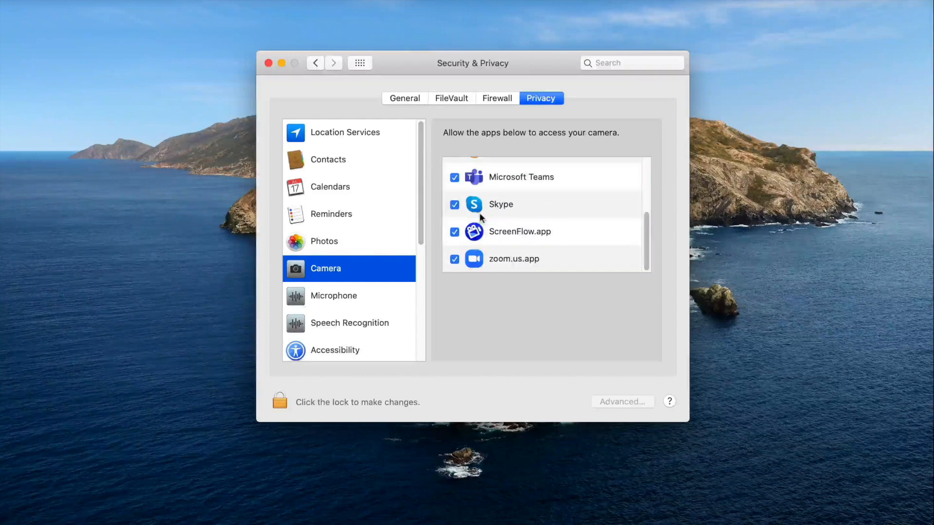
click(332, 296)
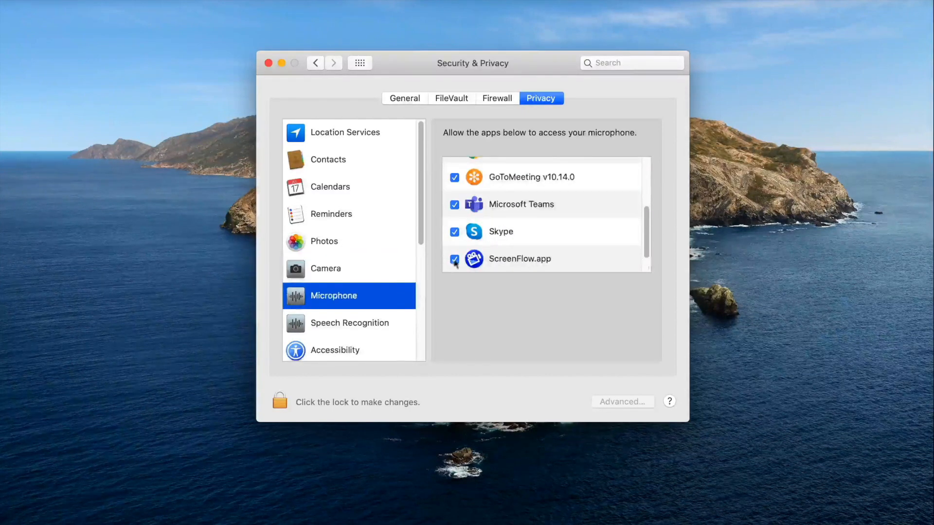
scroll(down, 3)
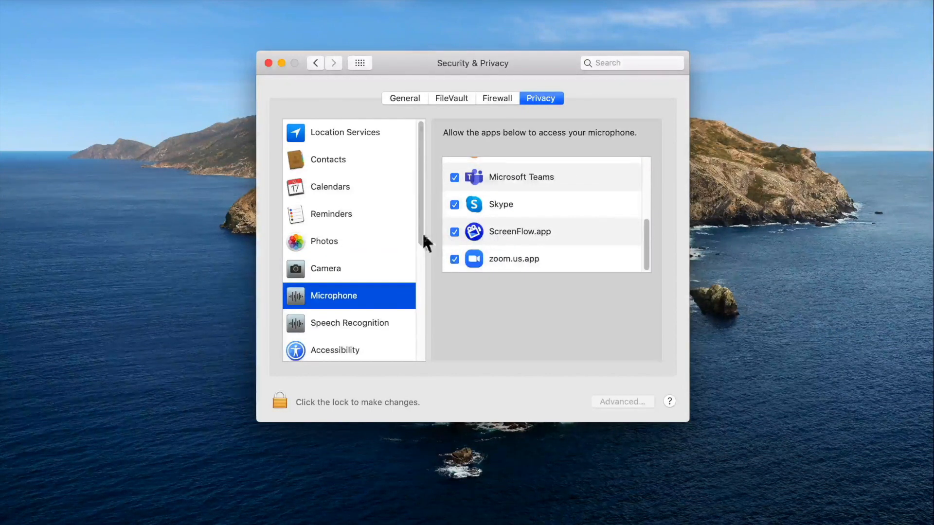
scroll(down, 3)
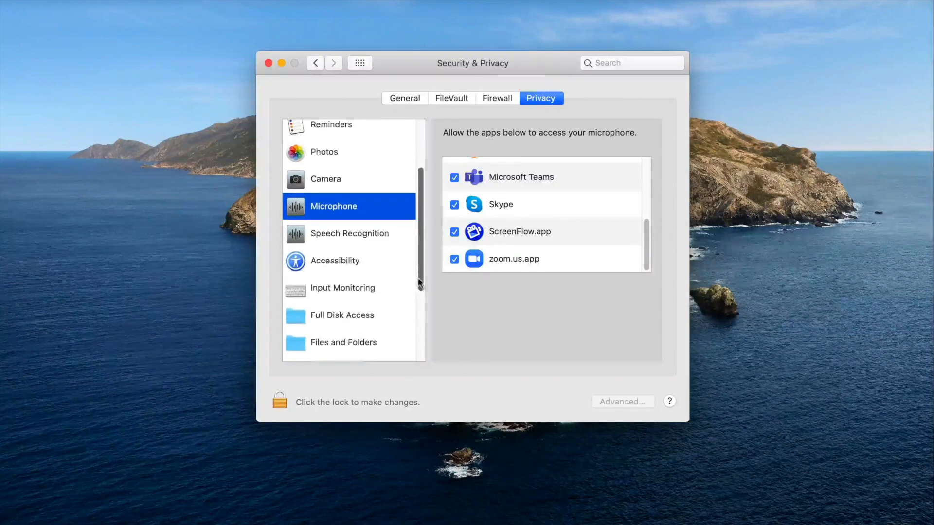
Move past Accessibility to the Screen Recording list showing TeamViewer, EasyRes, ScreenFlow and Zoom allowed.
click(334, 260)
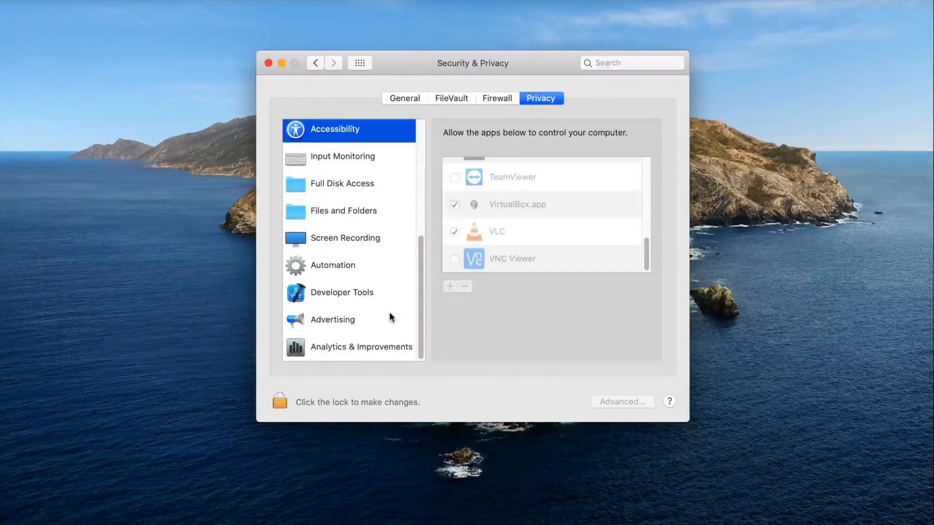
click(349, 238)
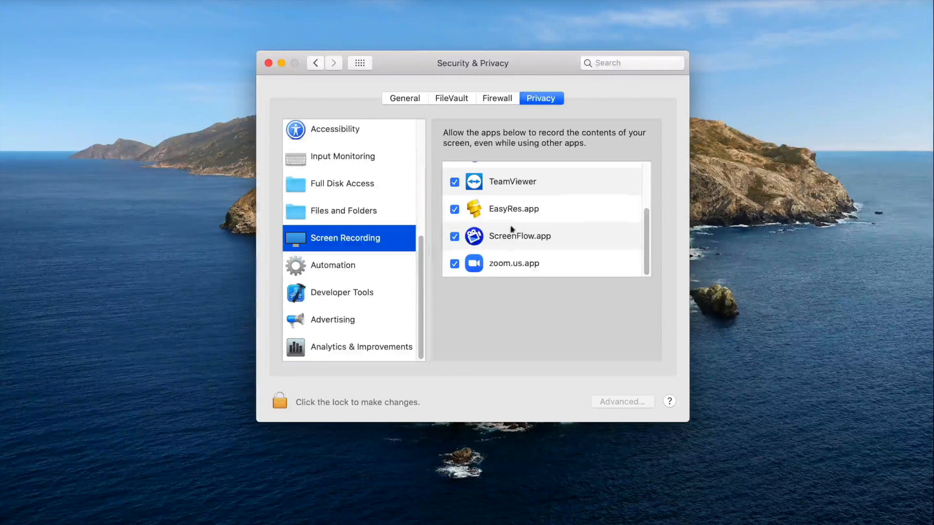